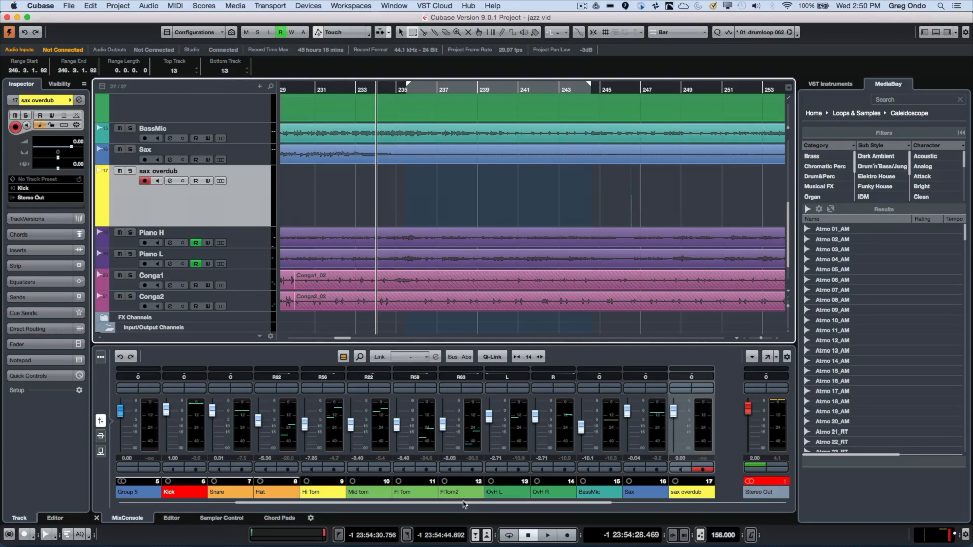
mouse_move(475, 535)
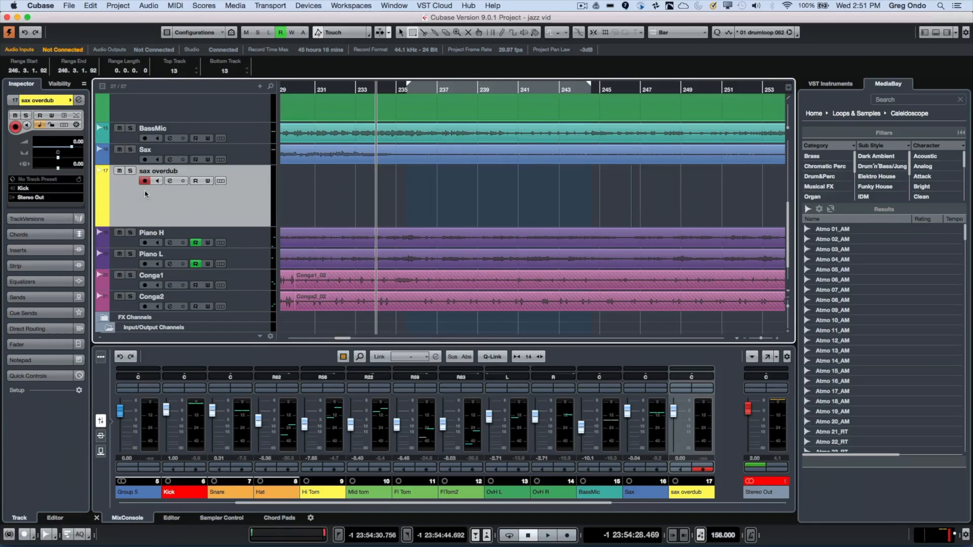
mouse_move(226, 188)
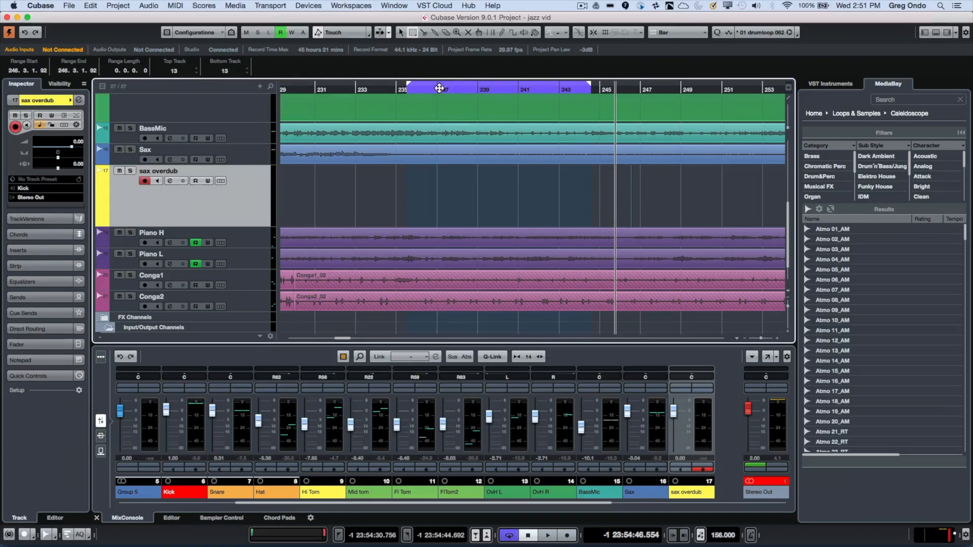
mouse_move(486, 92)
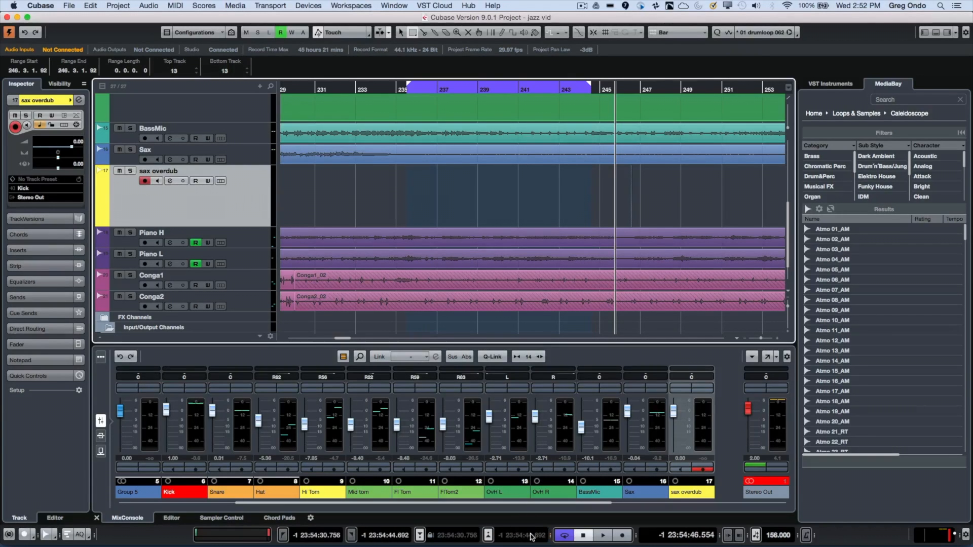
mouse_move(428, 535)
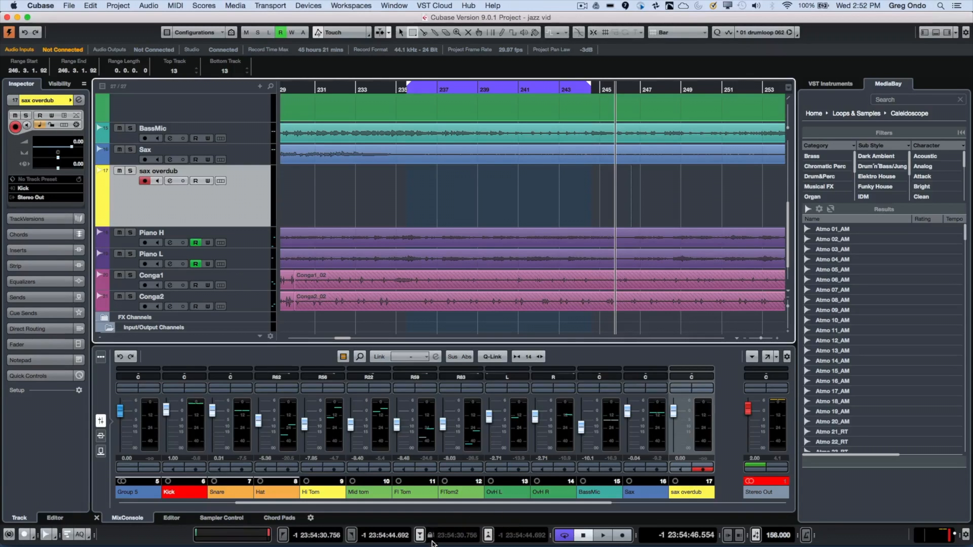
- Switch on punch out so recording stops at the punch-out point
click(431, 535)
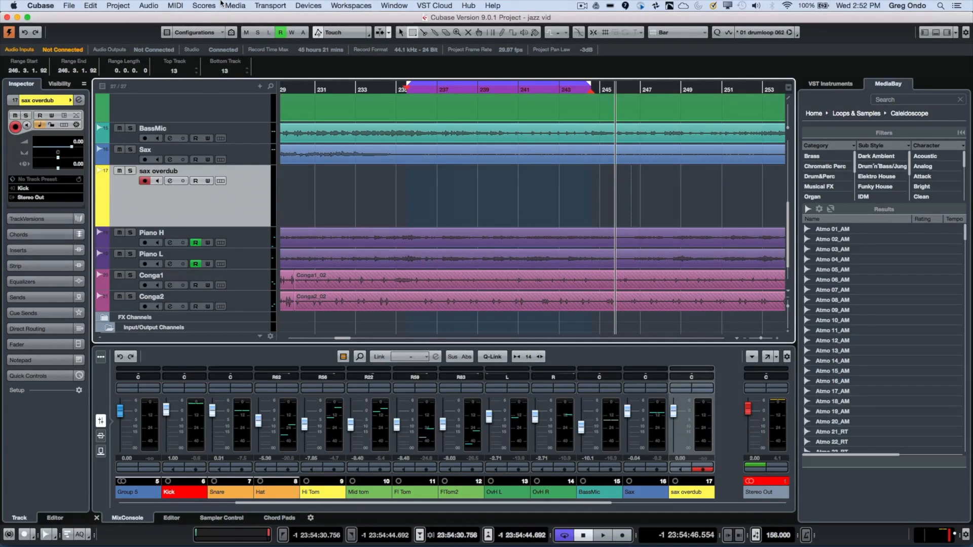
mouse_move(258, 24)
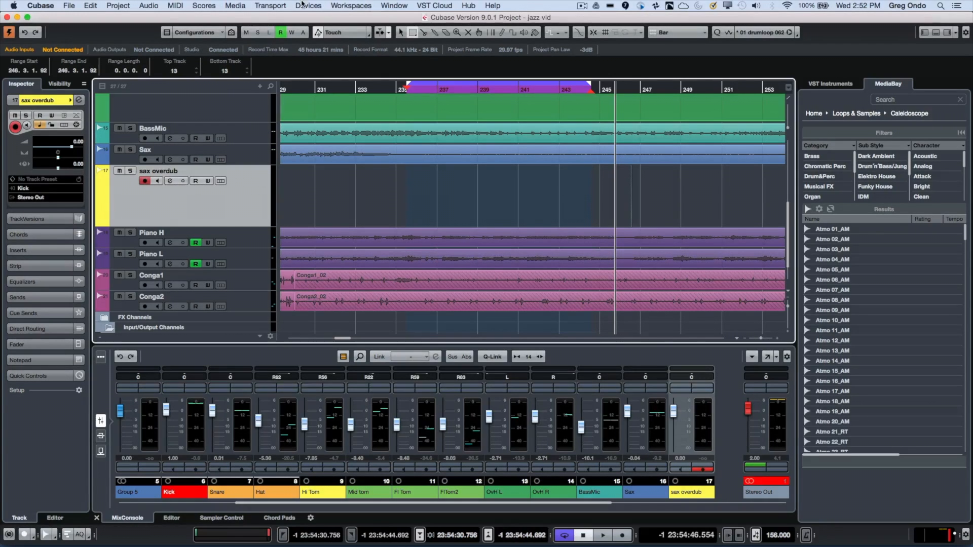
- Set punch in/out to the selected range, roughly bars 237–242
click(270, 5)
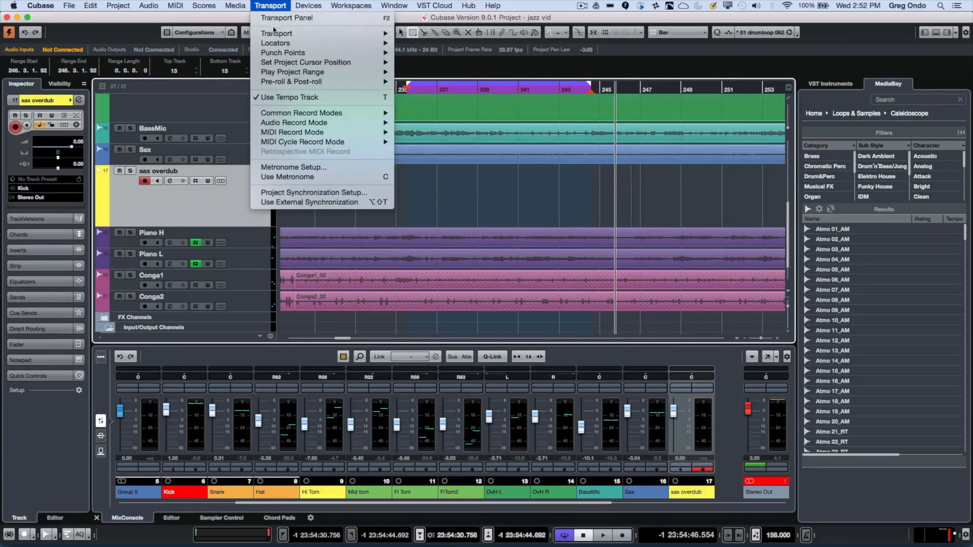
mouse_move(283, 52)
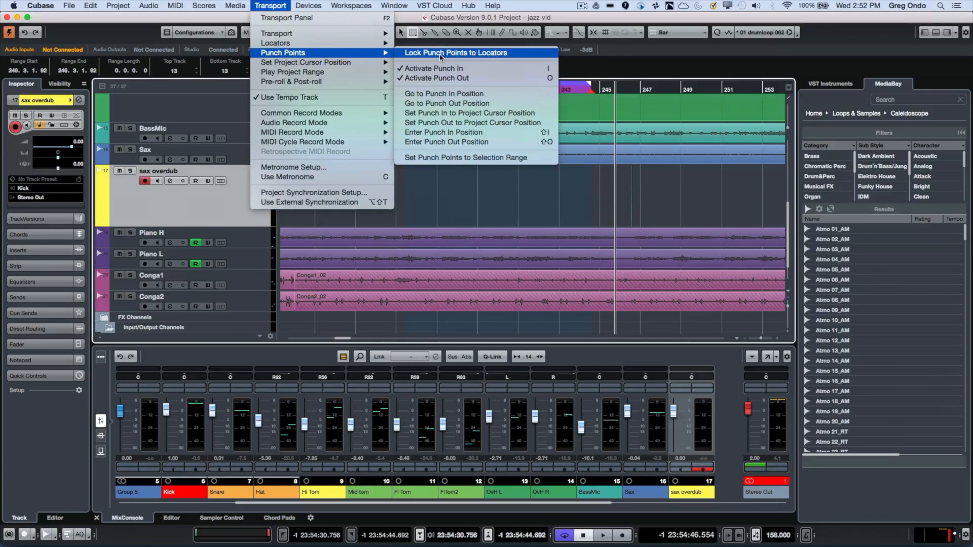
mouse_move(455, 94)
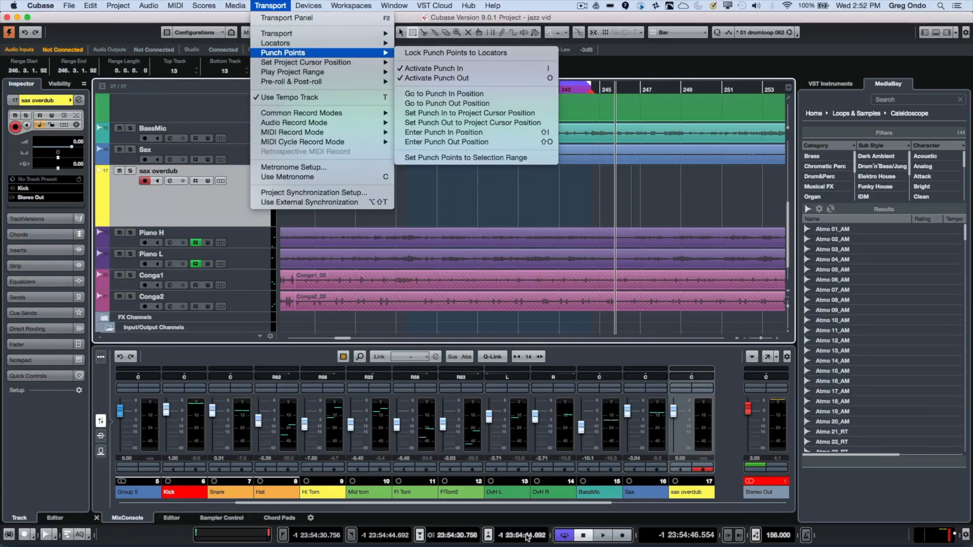
mouse_move(495, 200)
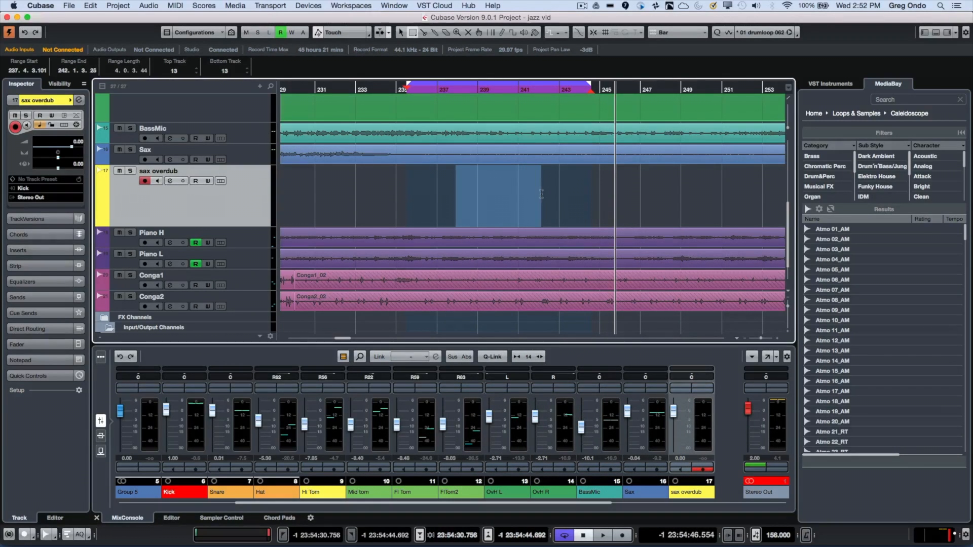
click(271, 6)
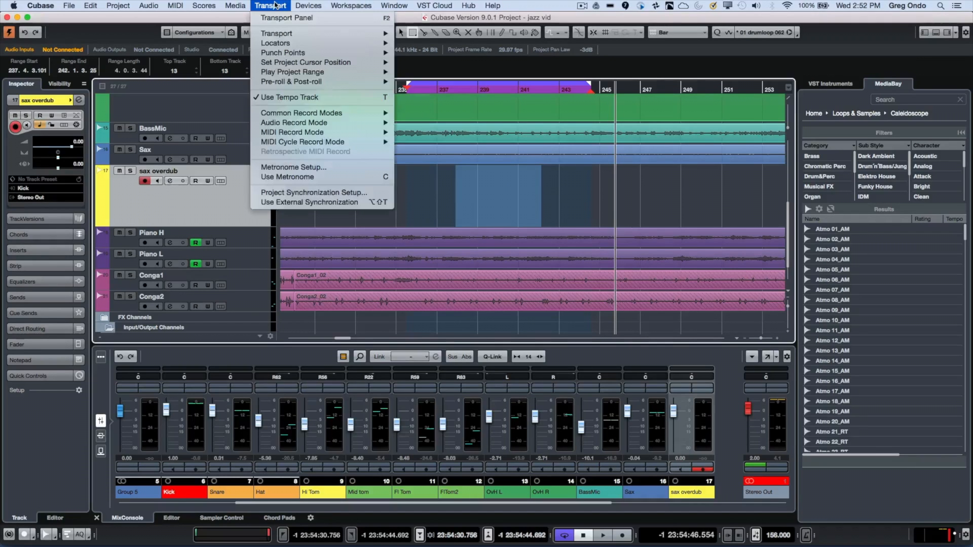
mouse_move(288, 98)
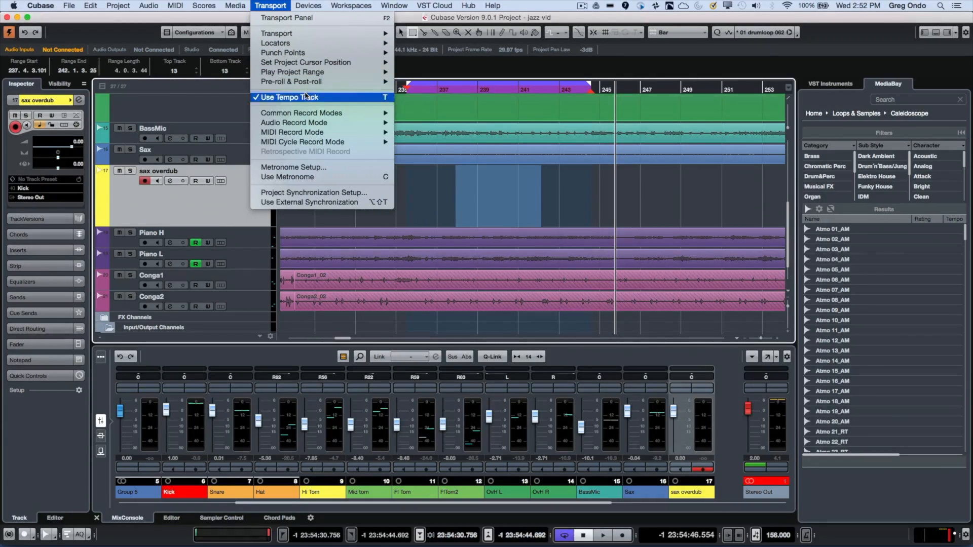
mouse_move(292, 72)
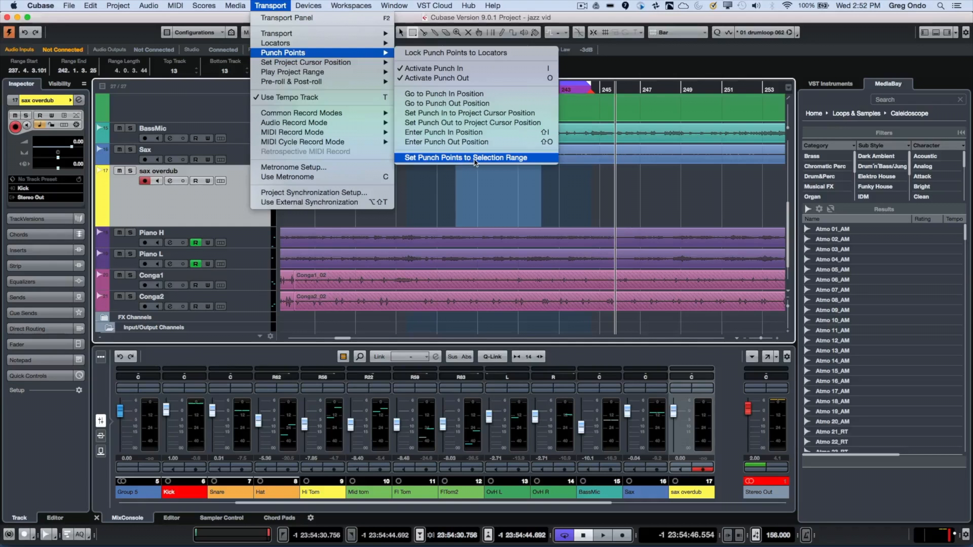
click(464, 157)
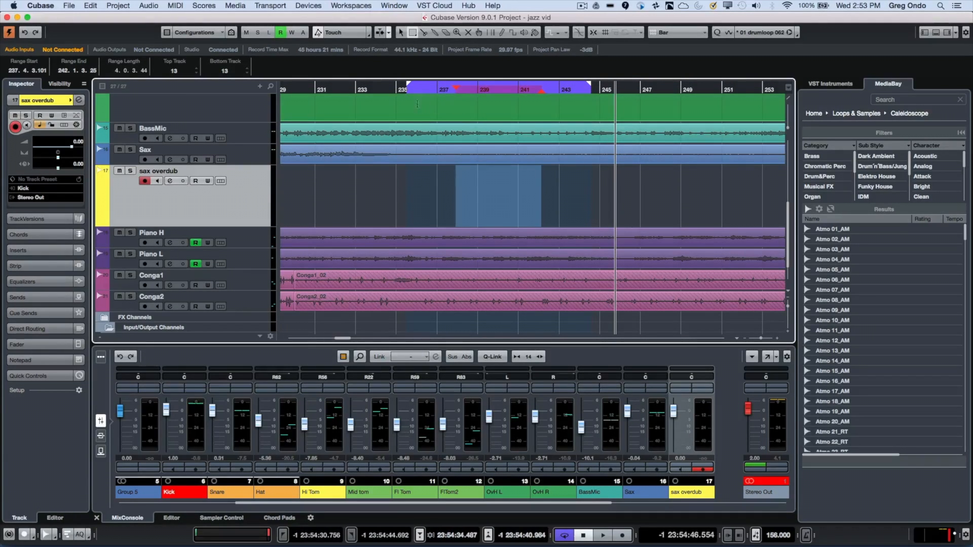
- Record the sax overdub clip within the bars 237–242 punch range
click(390, 89)
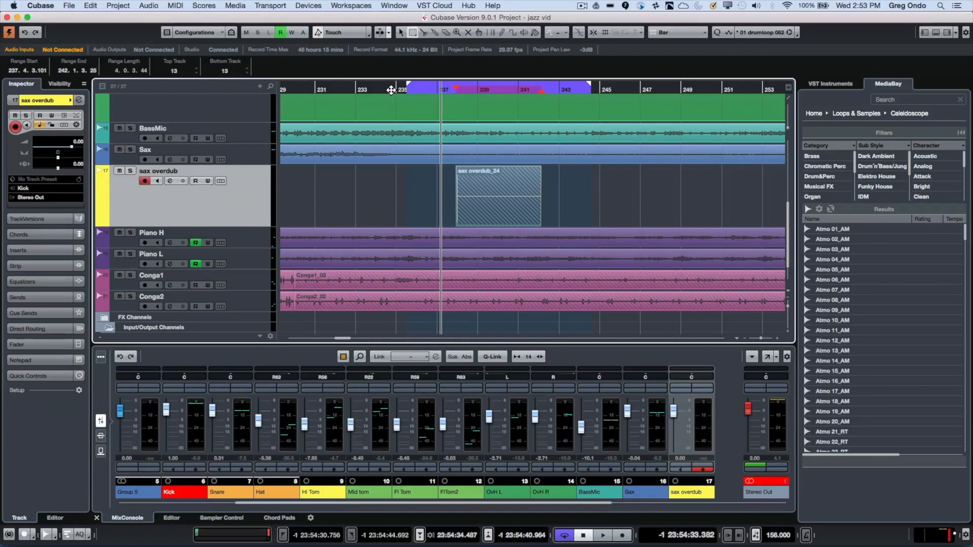
mouse_move(477, 191)
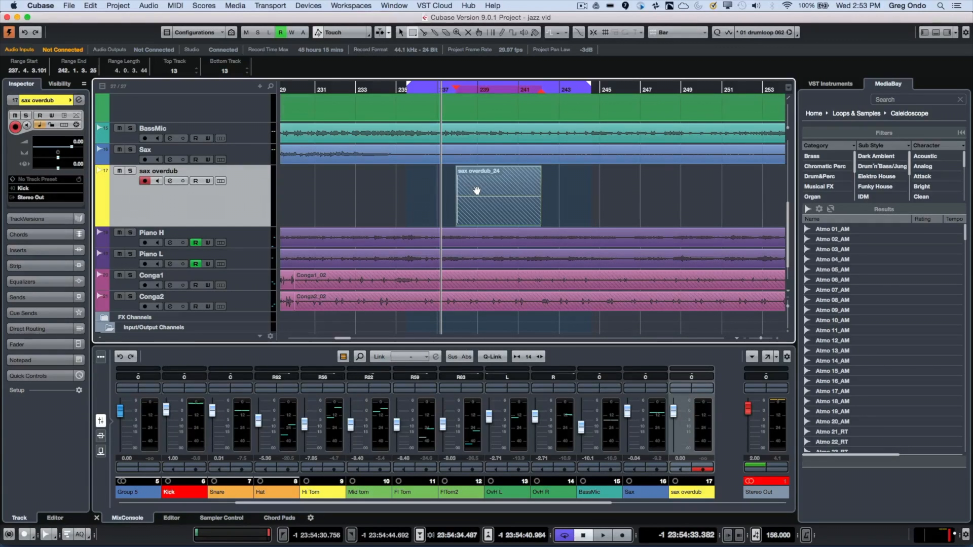